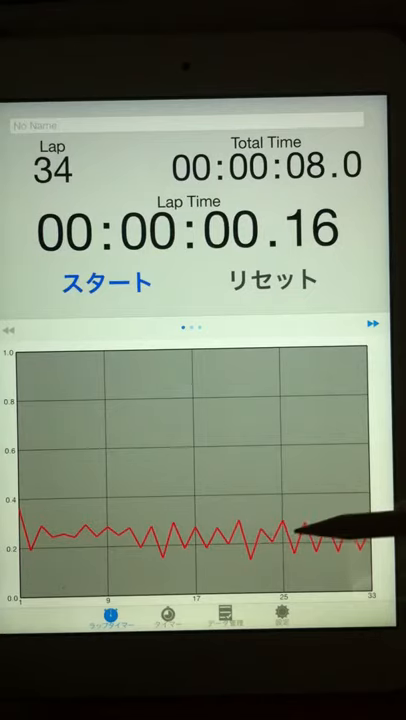
pyautogui.moveTo(330, 524)
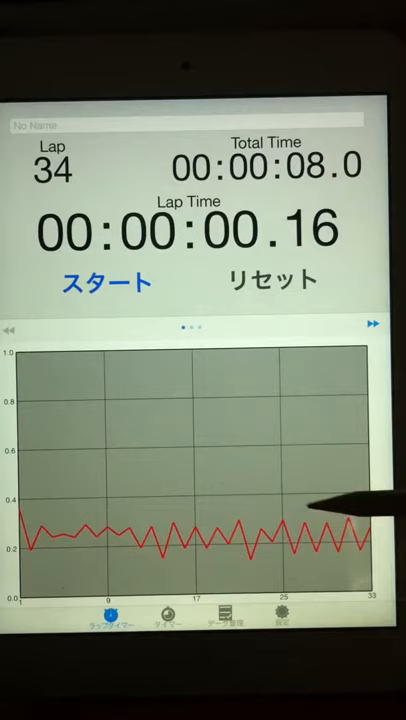